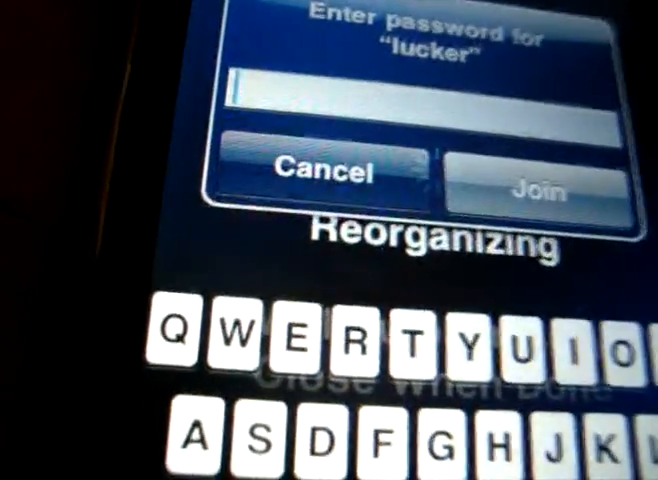
Cancel the password prompt for the 'lucker' network without joining it.
left_click(322, 172)
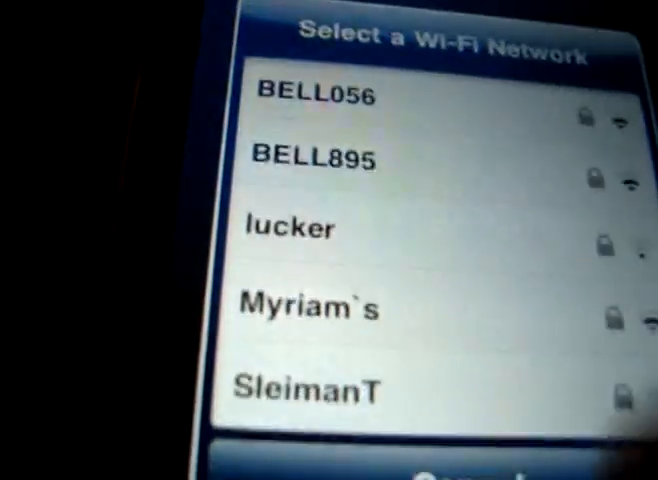